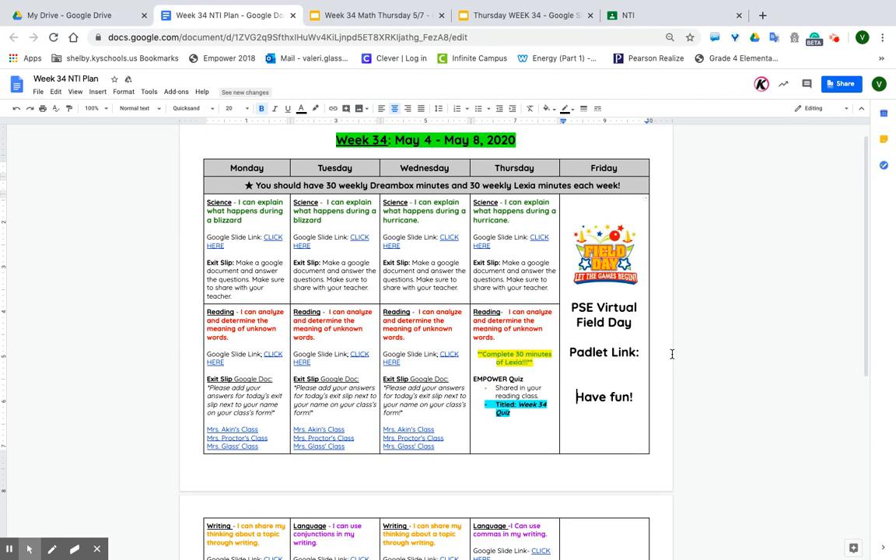
mouse_move(552, 327)
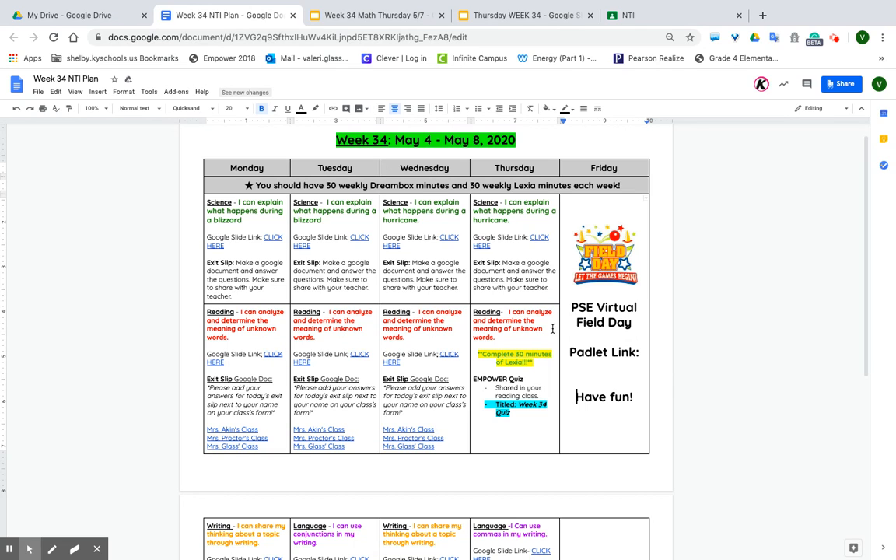
mouse_move(620, 349)
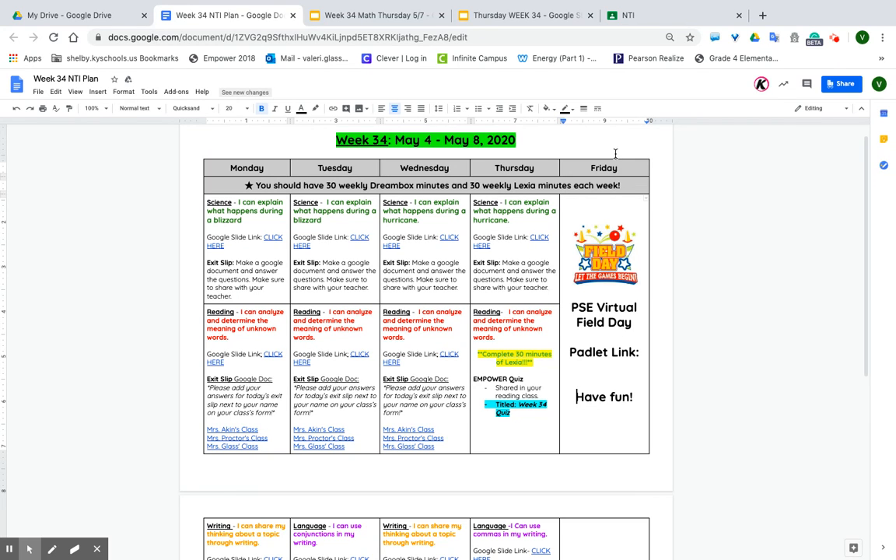
Show the hurricanes video link in the Thursday WEEK 34 deck, then move to the 'A Summary of Hurricanes' slide.
left_click(523, 15)
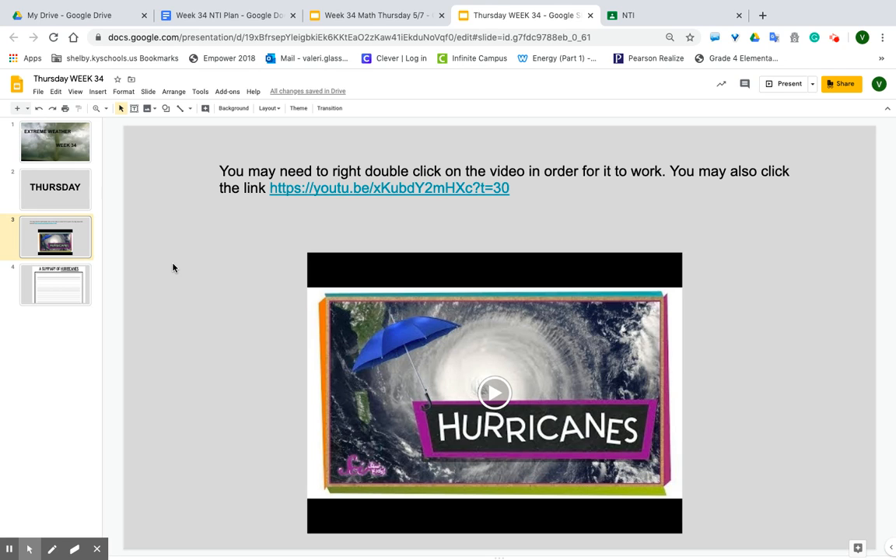
left_click(495, 392)
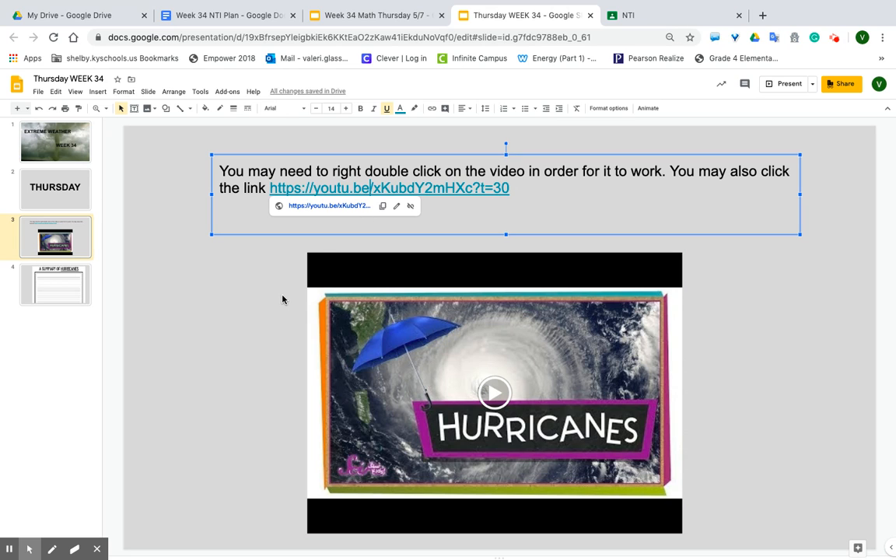
left_click(361, 210)
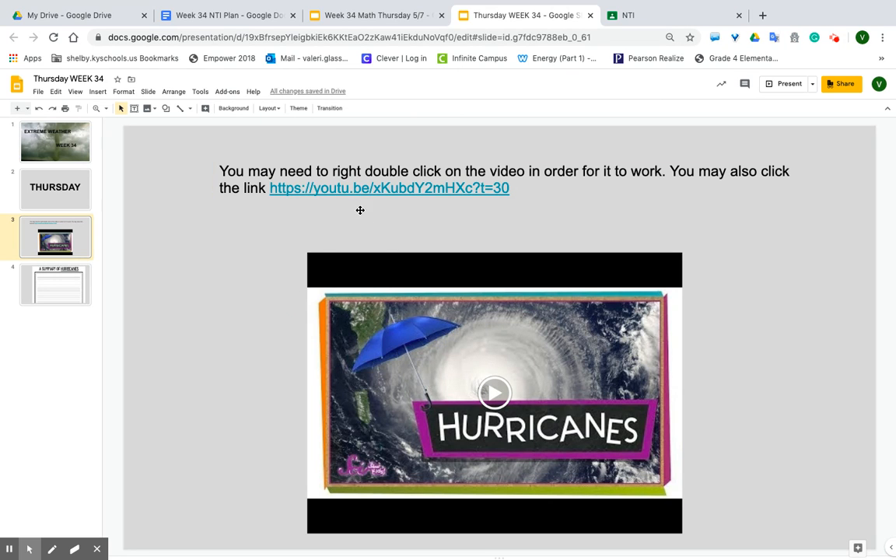
left_click(56, 283)
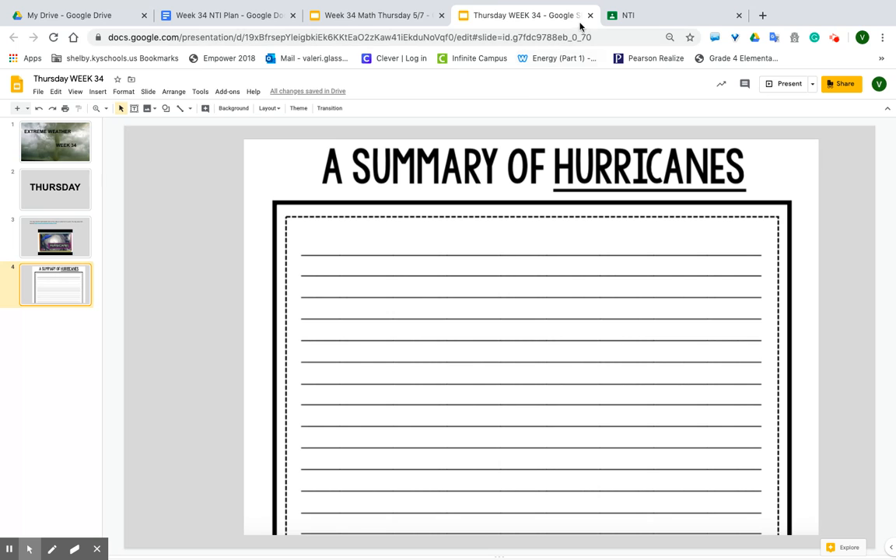
Switch to the Week 34 Math Thursday 5/7 deck showing the catch-up day slide.
left_click(374, 16)
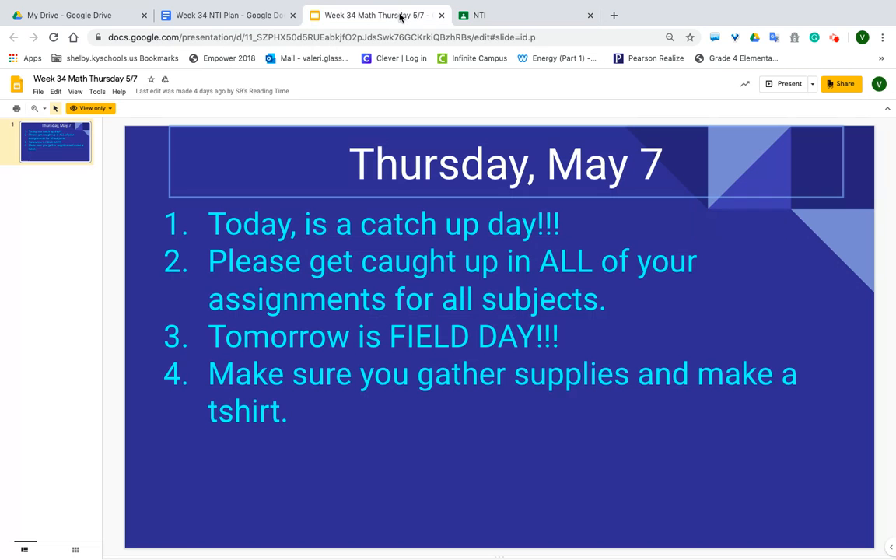